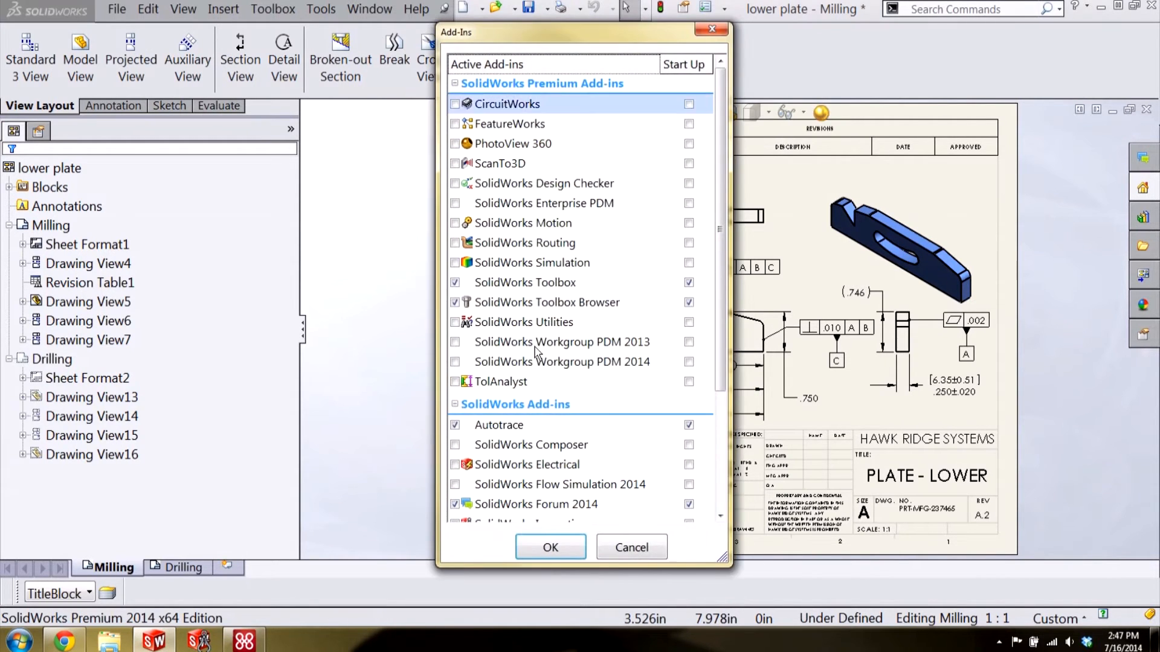
Enable the SolidWorks Inspection add-in from the Add-Ins list and confirm
scroll(down, 3)
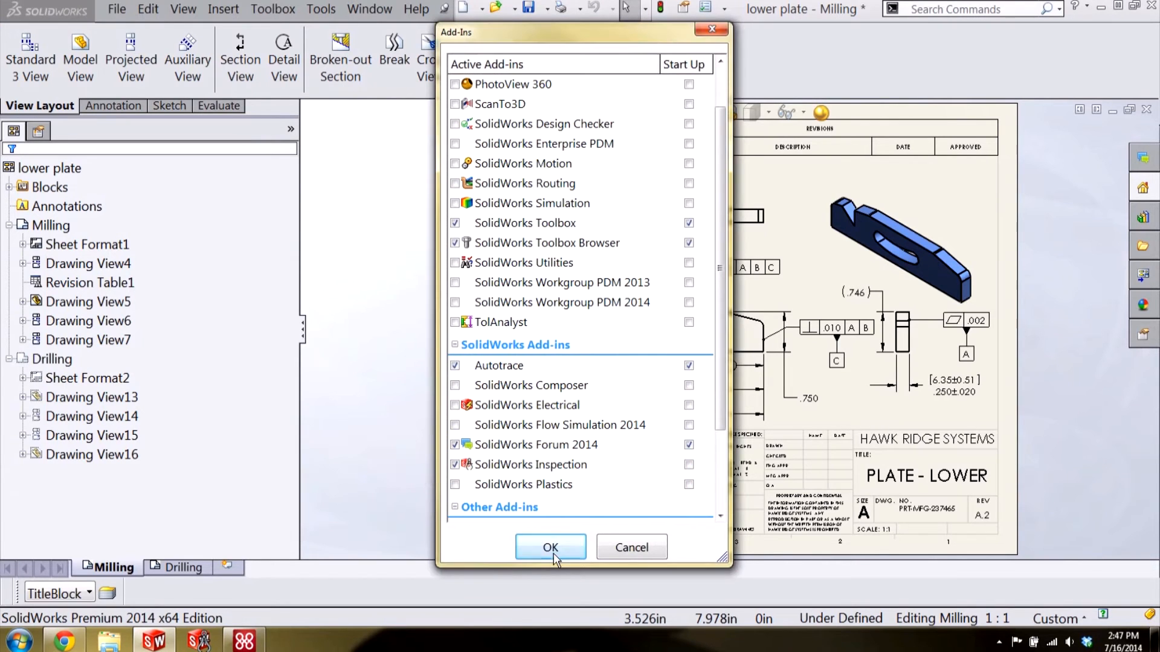
click(551, 547)
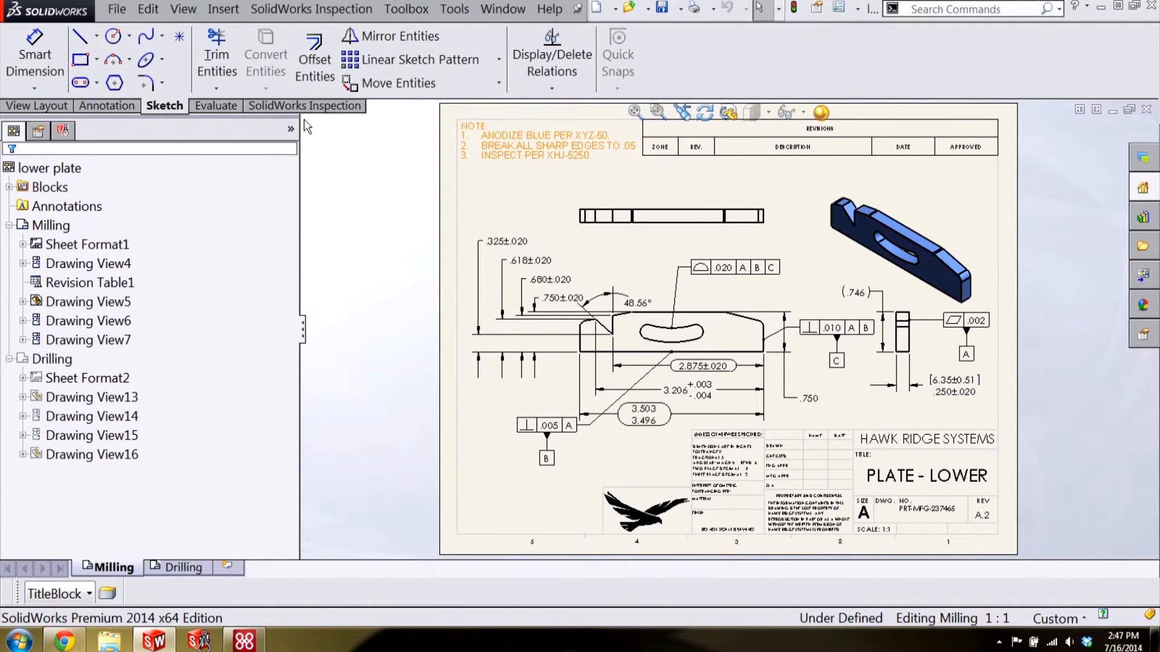
Start a new inspection project from the SolidWorks Inspection commands
click(305, 105)
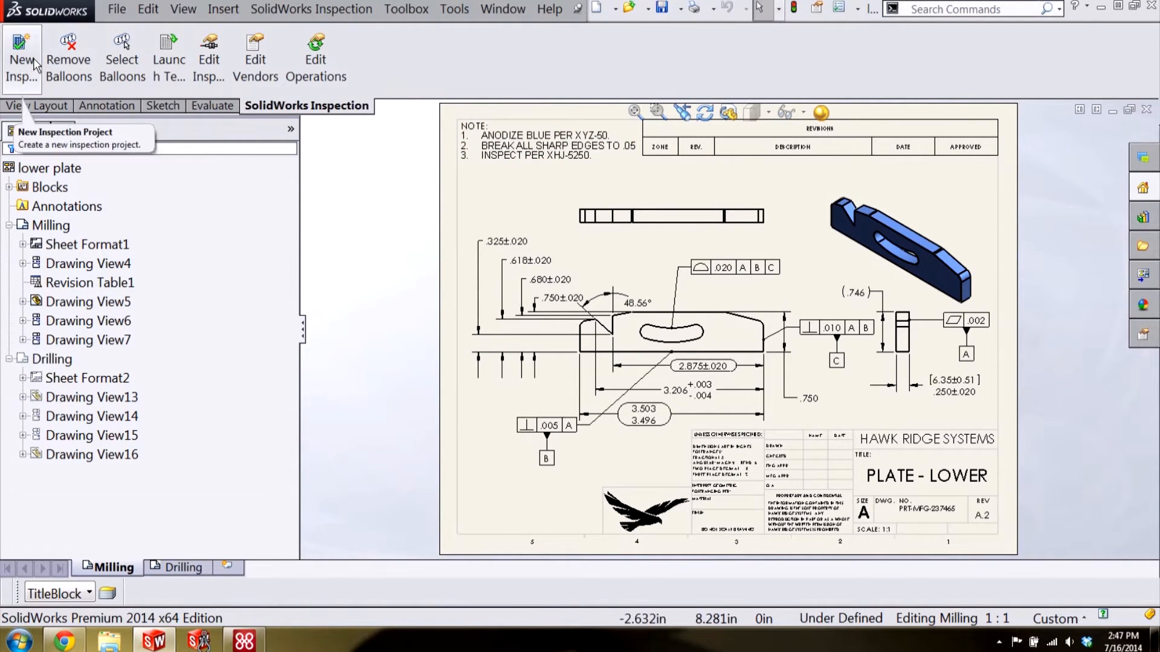
click(21, 58)
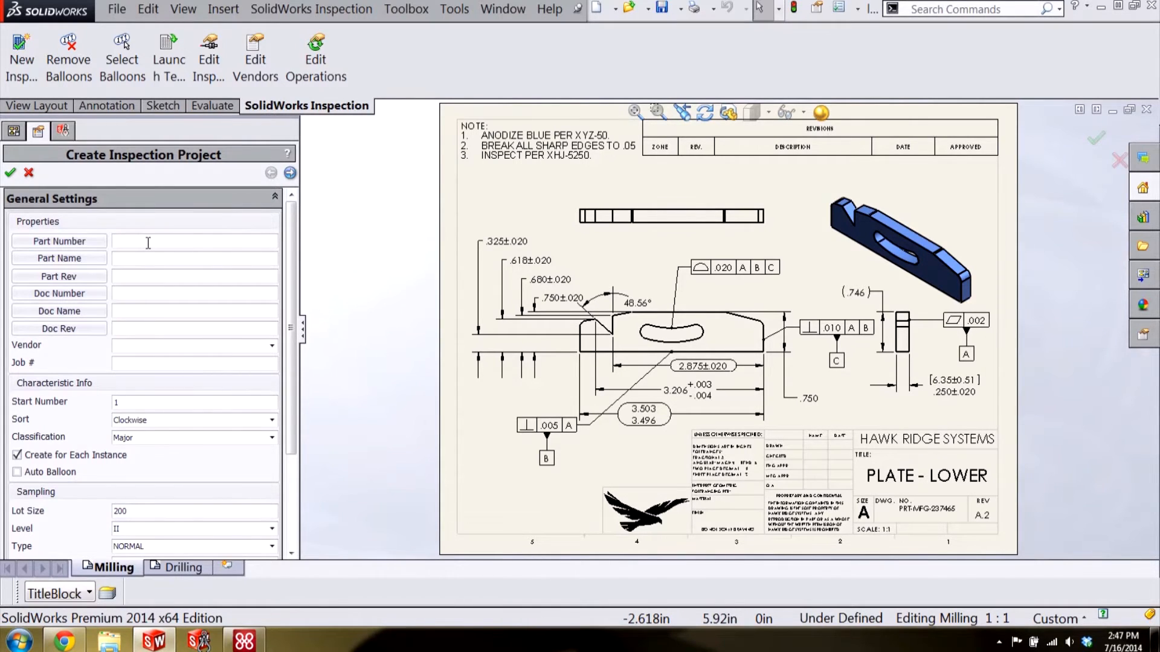
mouse_move(59, 242)
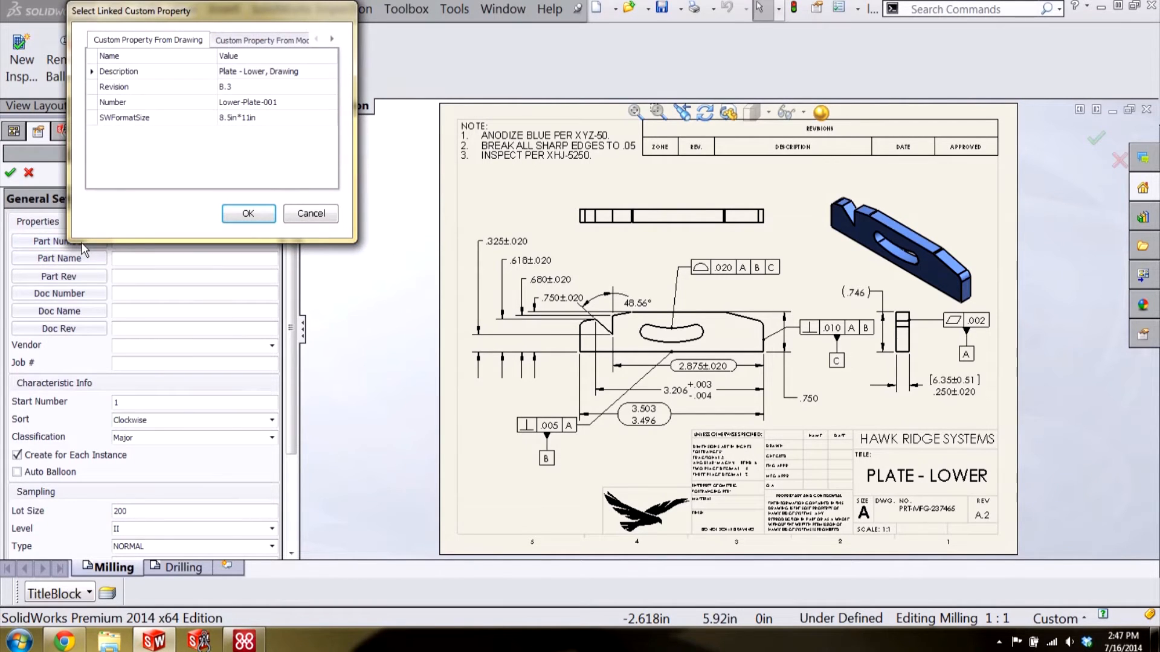
mouse_move(164, 46)
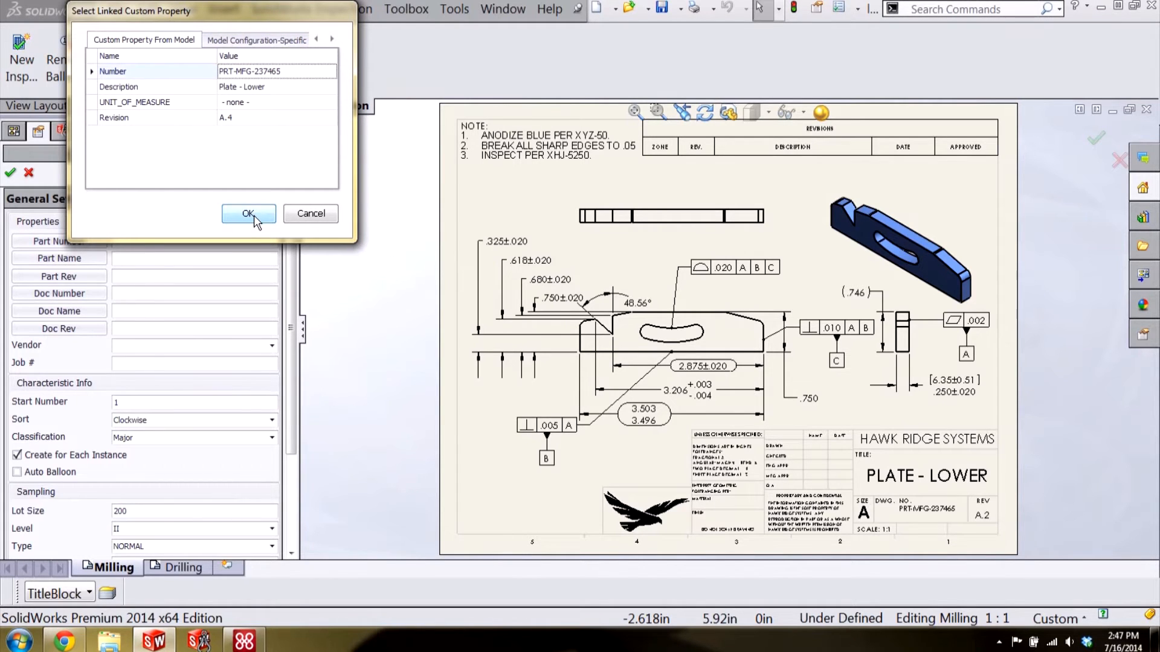
Link part number PRT-MFG-237465, name Plate - Lower and revision A.4 from the model's custom properties
click(249, 214)
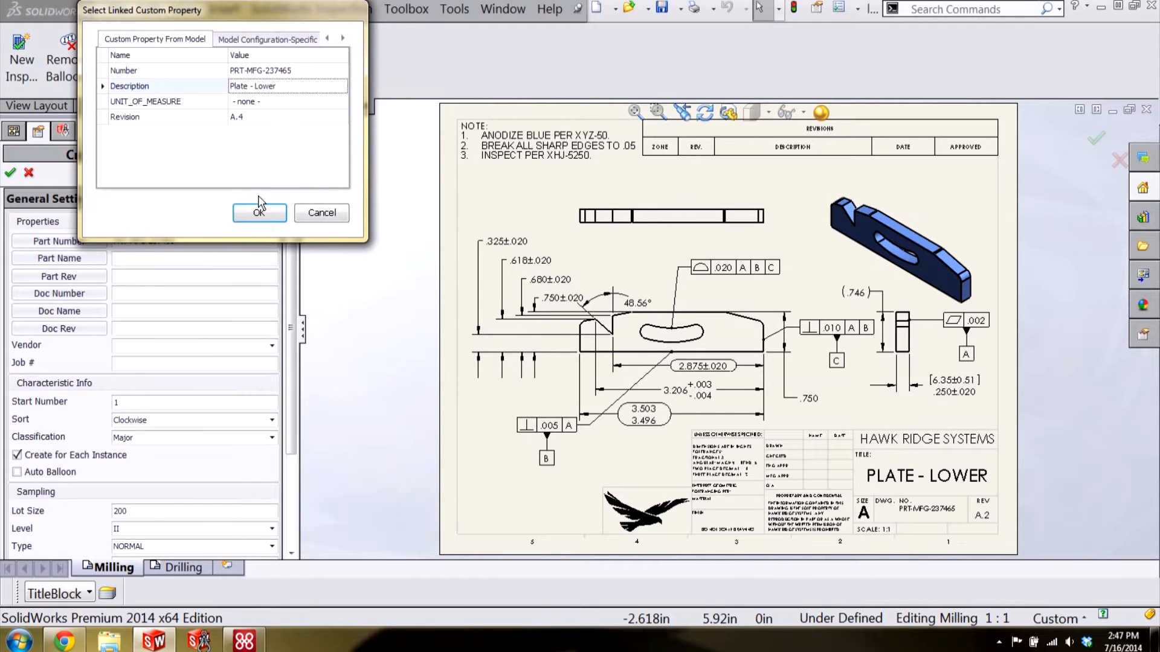
click(259, 213)
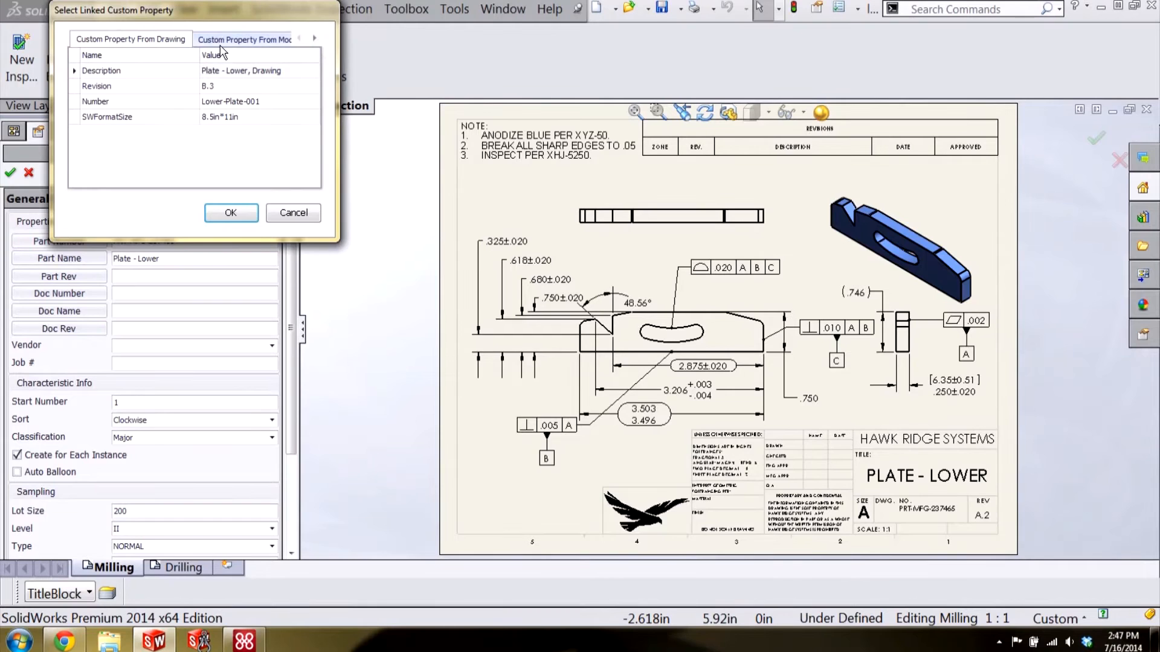
click(246, 39)
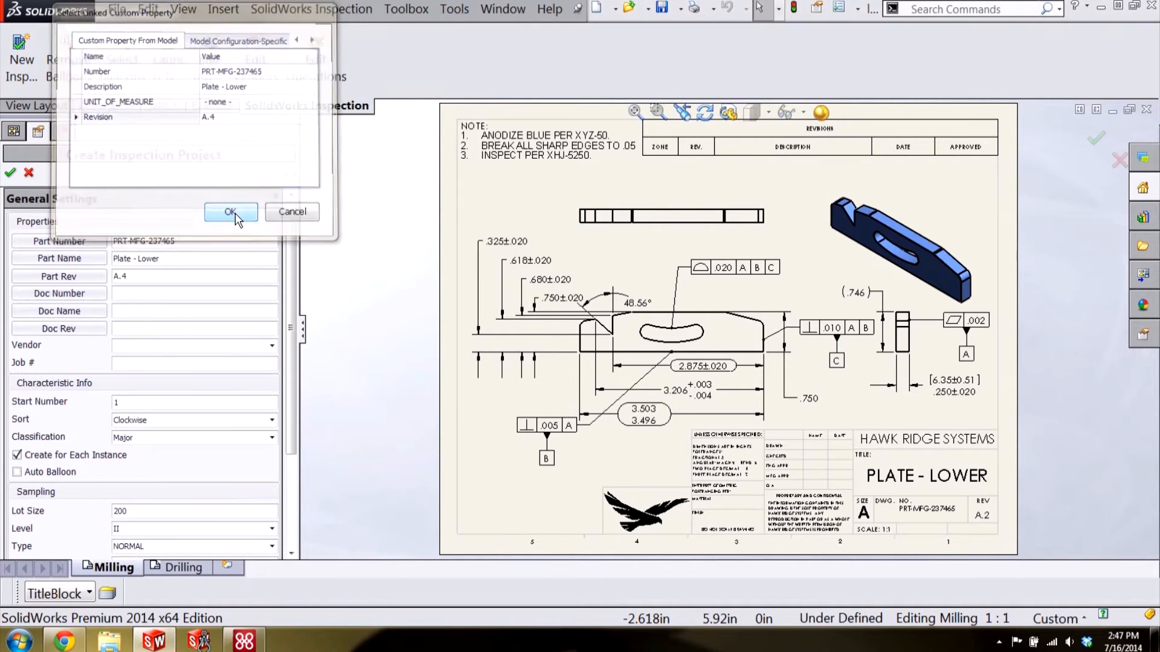
click(230, 212)
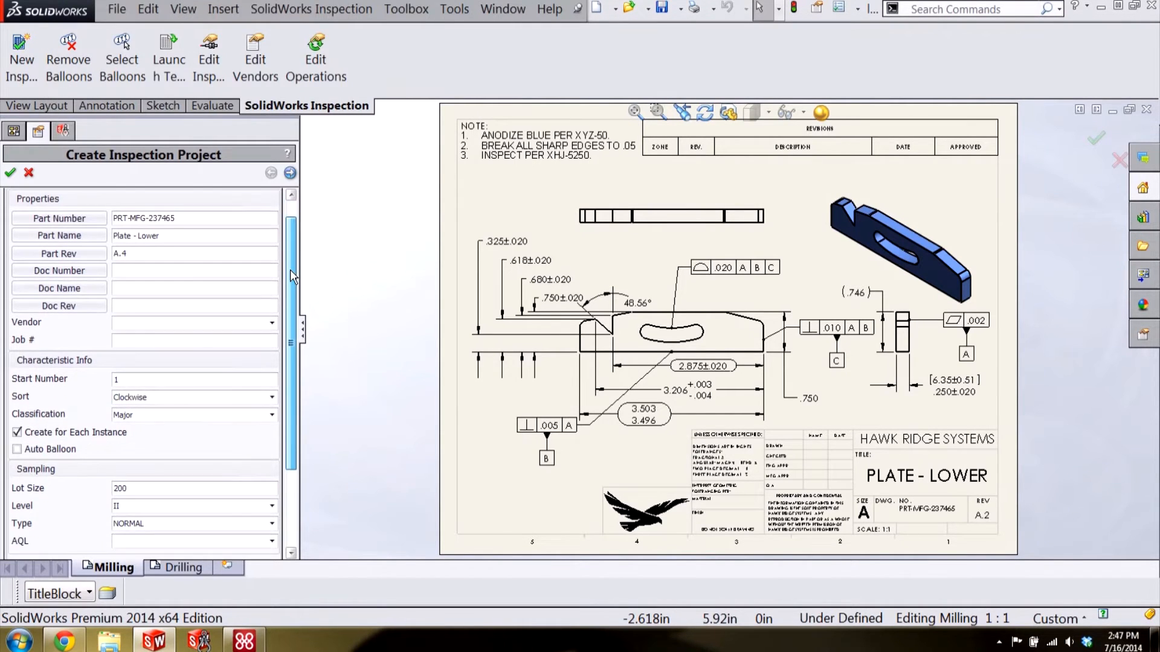
scroll(down, 3)
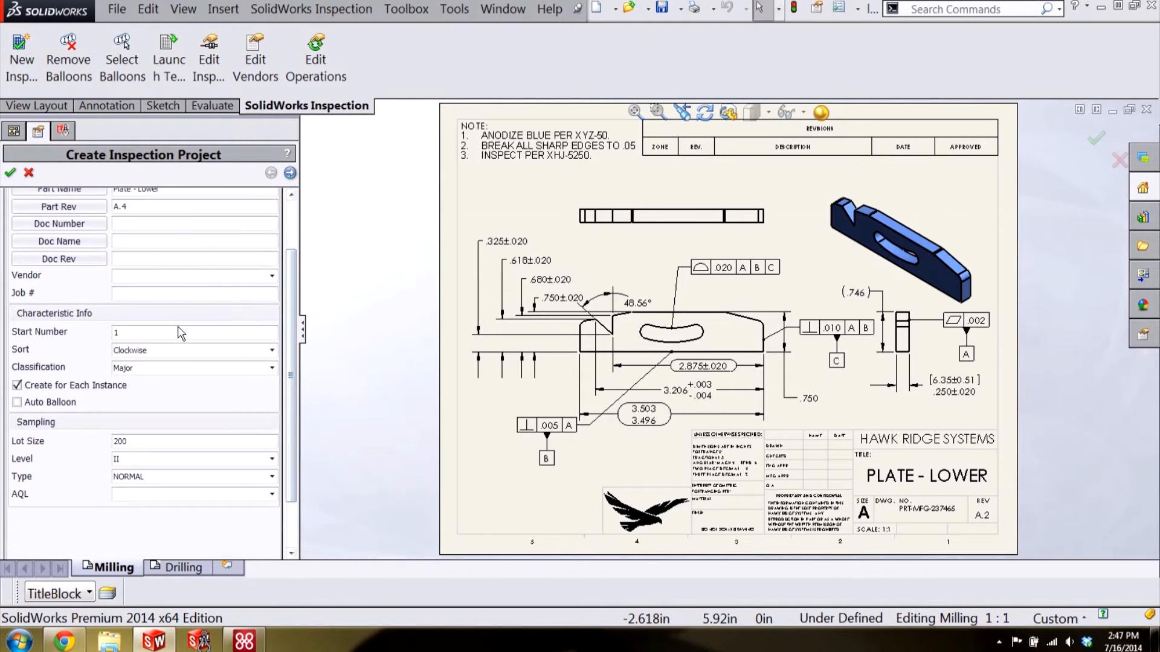
mouse_move(178, 332)
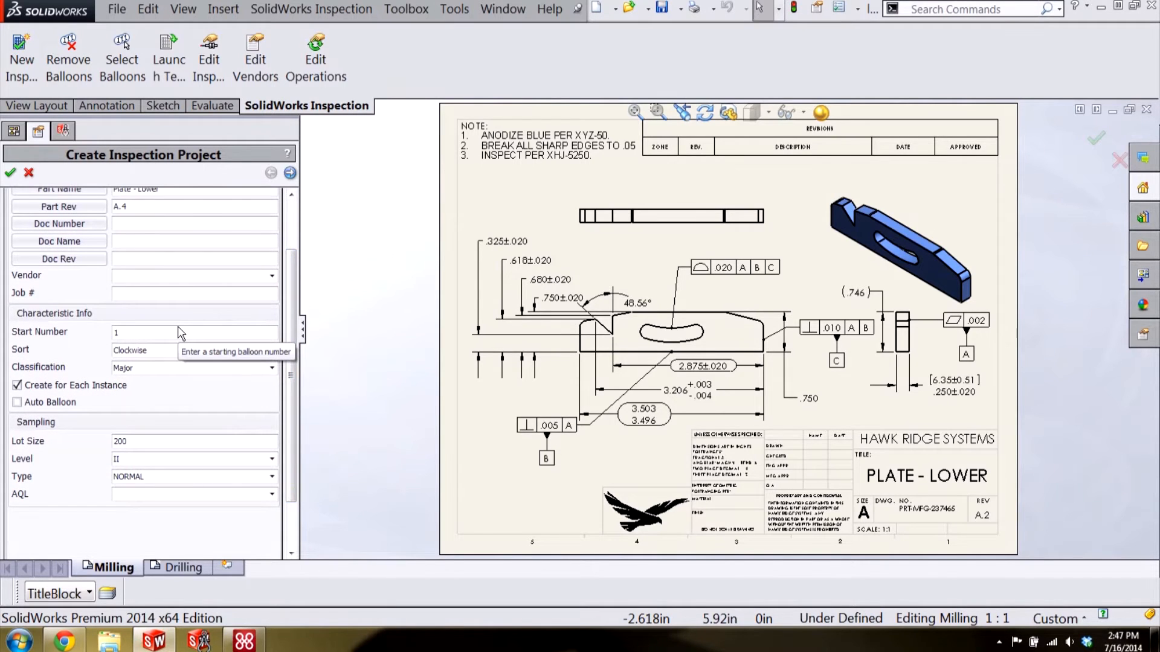
mouse_move(193, 355)
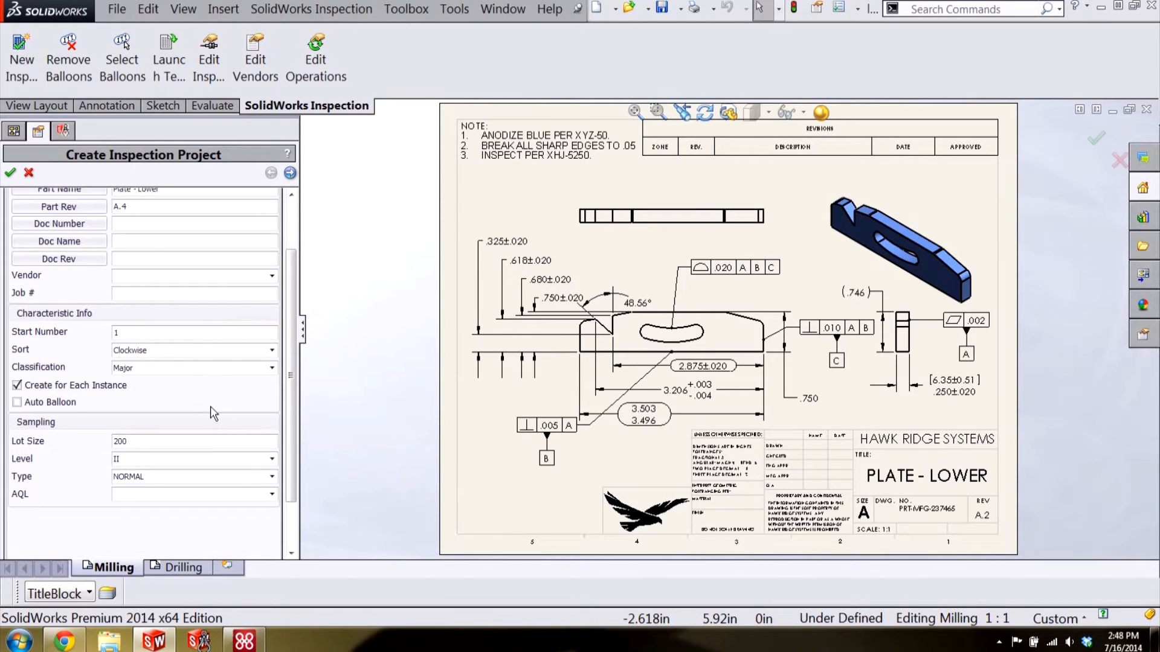
mouse_move(197, 482)
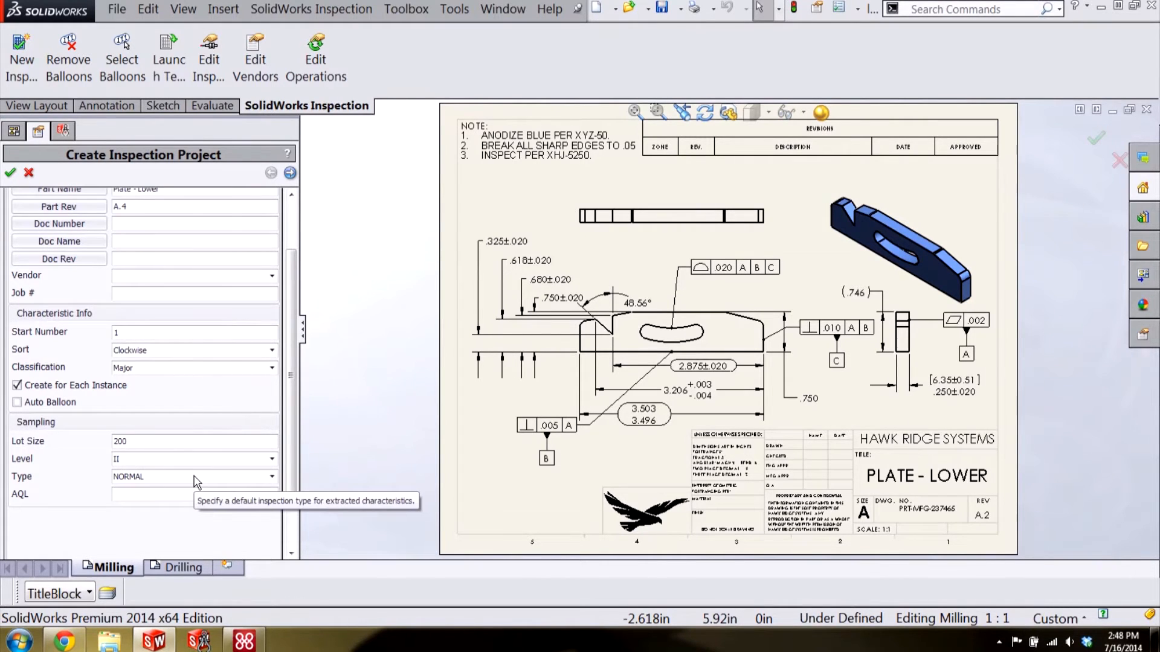
scroll(down, 3)
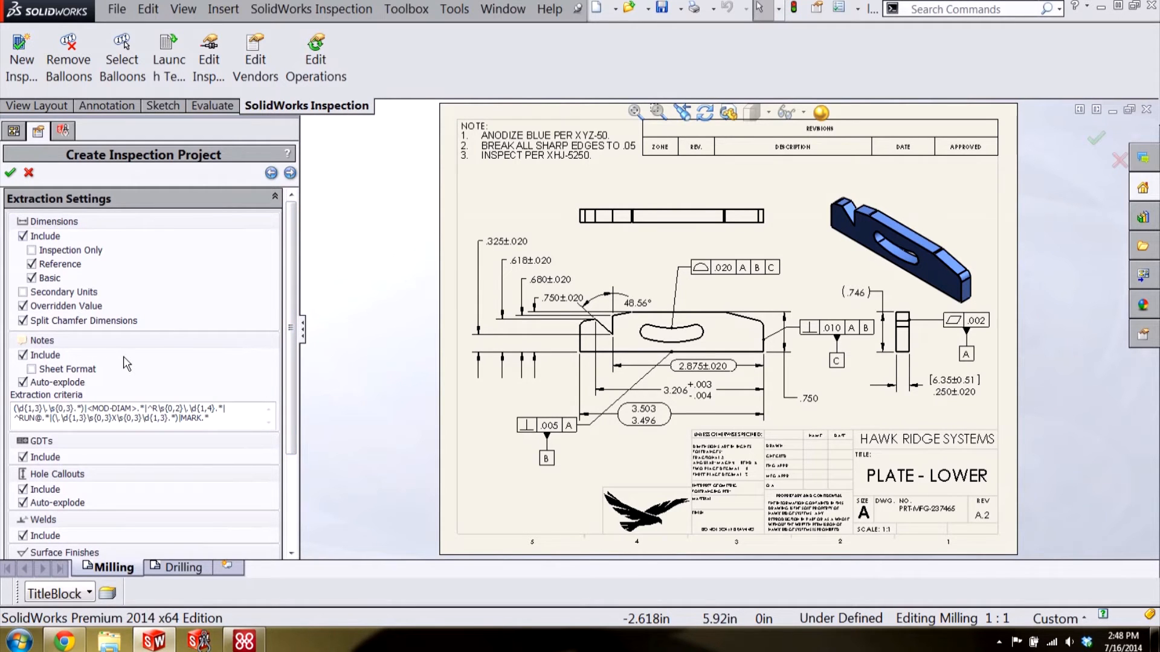
mouse_move(126, 453)
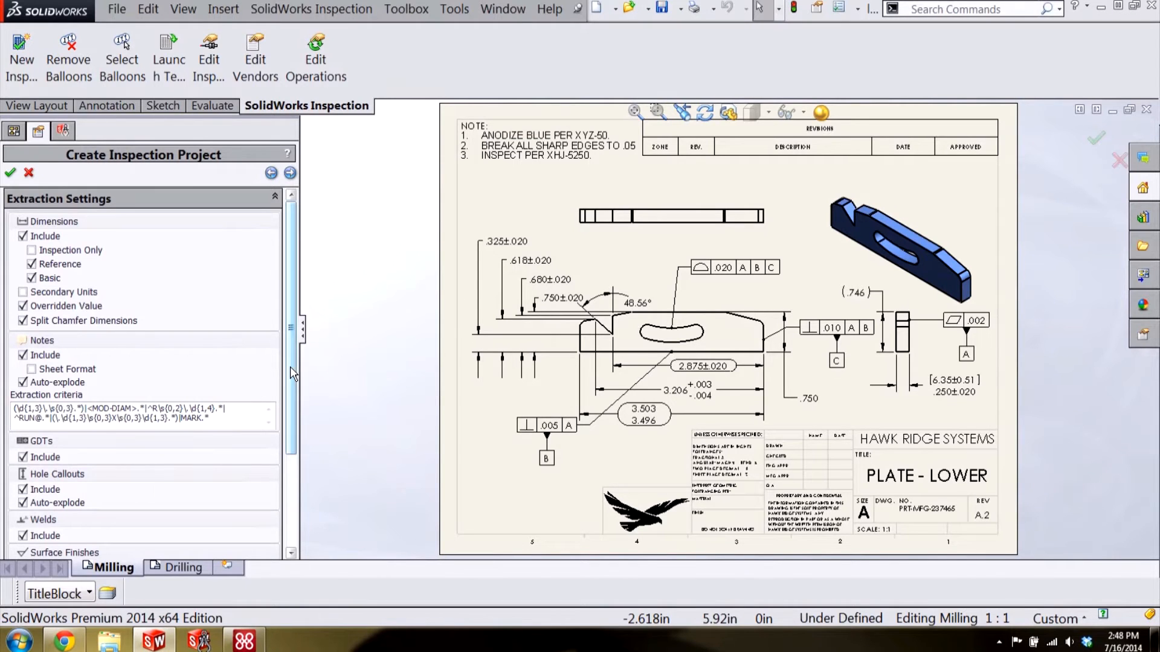
Review the extraction settings and advance to the precision-based tolerance settings in inches
scroll(down, 3)
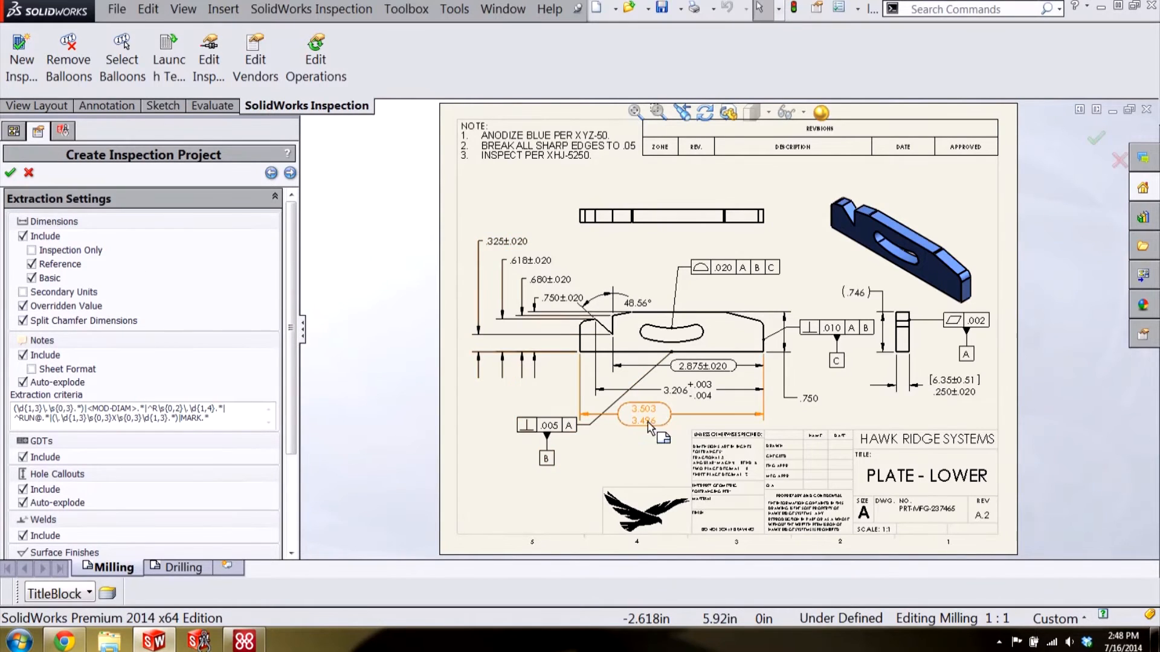
mouse_move(676, 435)
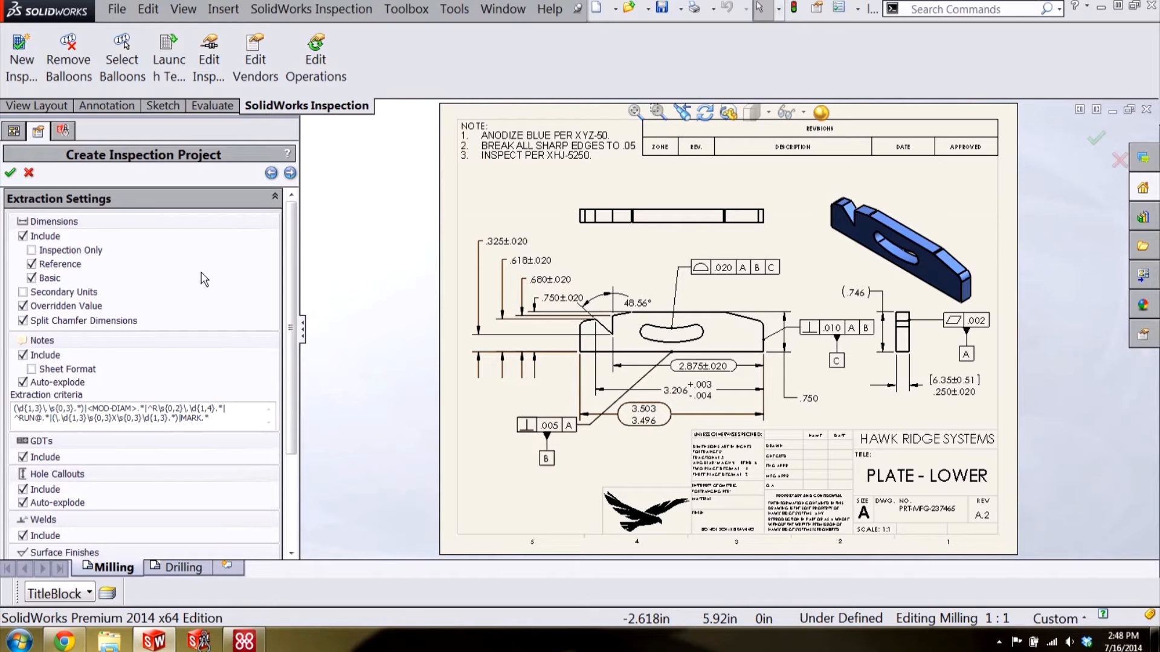
click(270, 173)
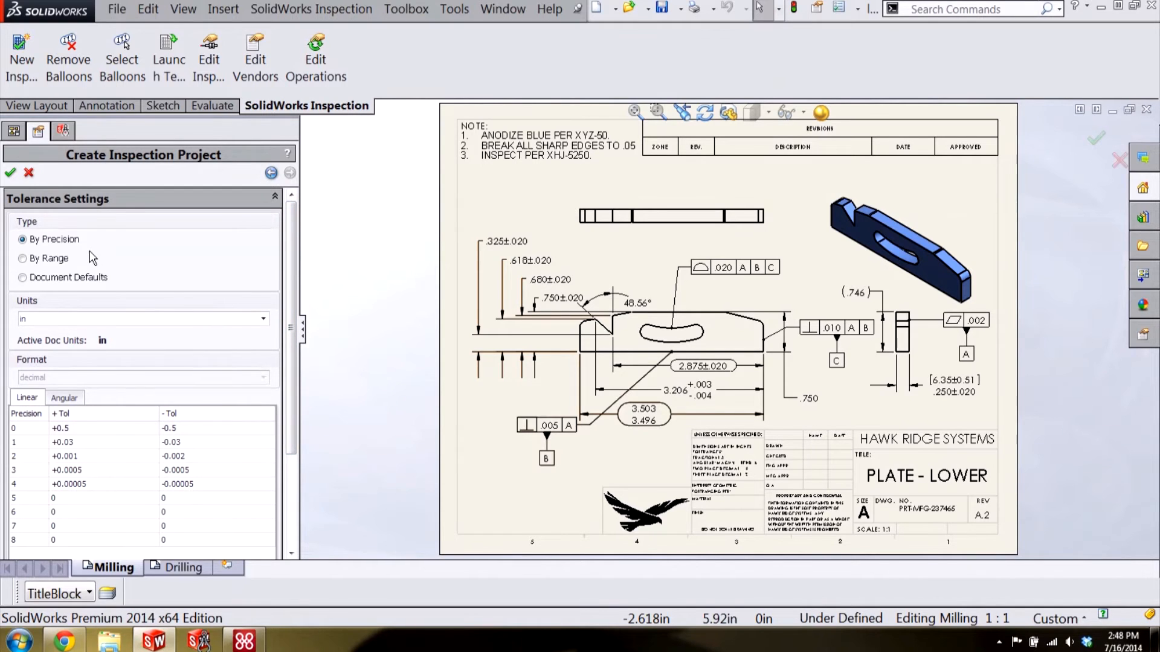
mouse_move(144, 300)
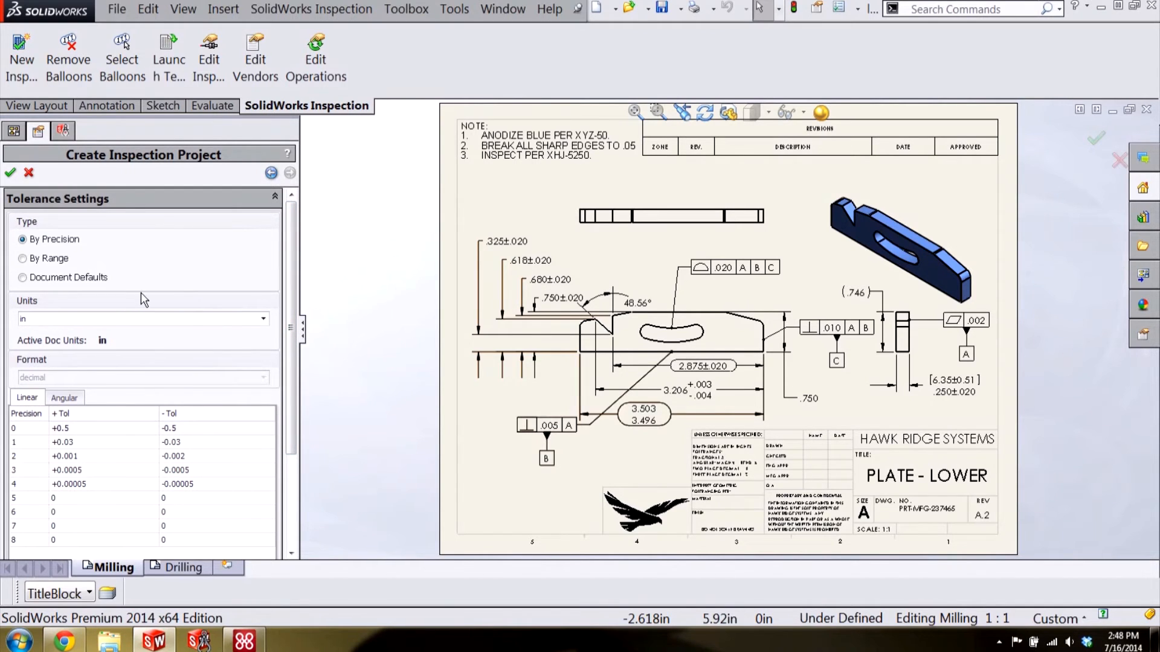
mouse_move(146, 390)
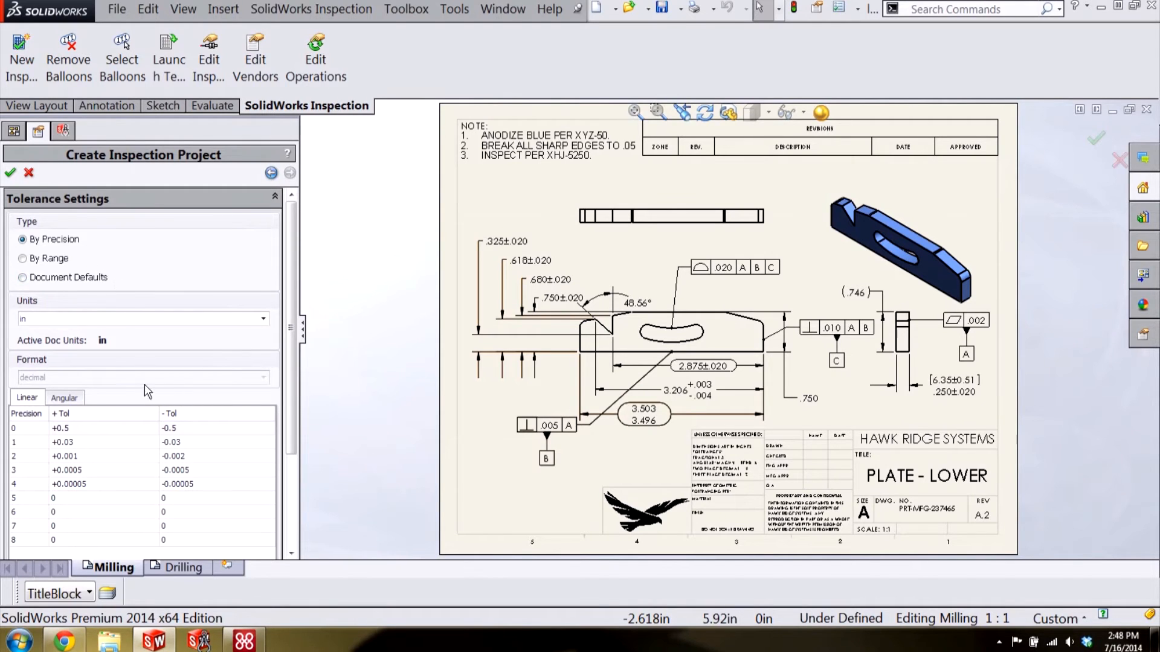
Review the angular tolerance precision values and create the inspection project
click(65, 398)
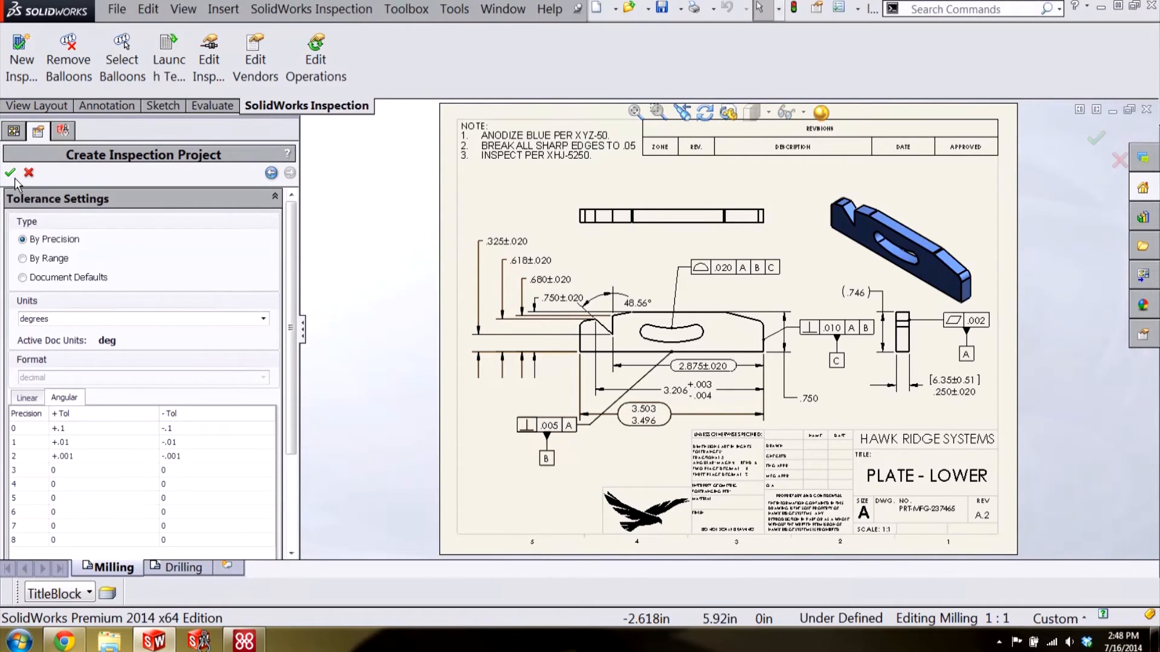
click(11, 172)
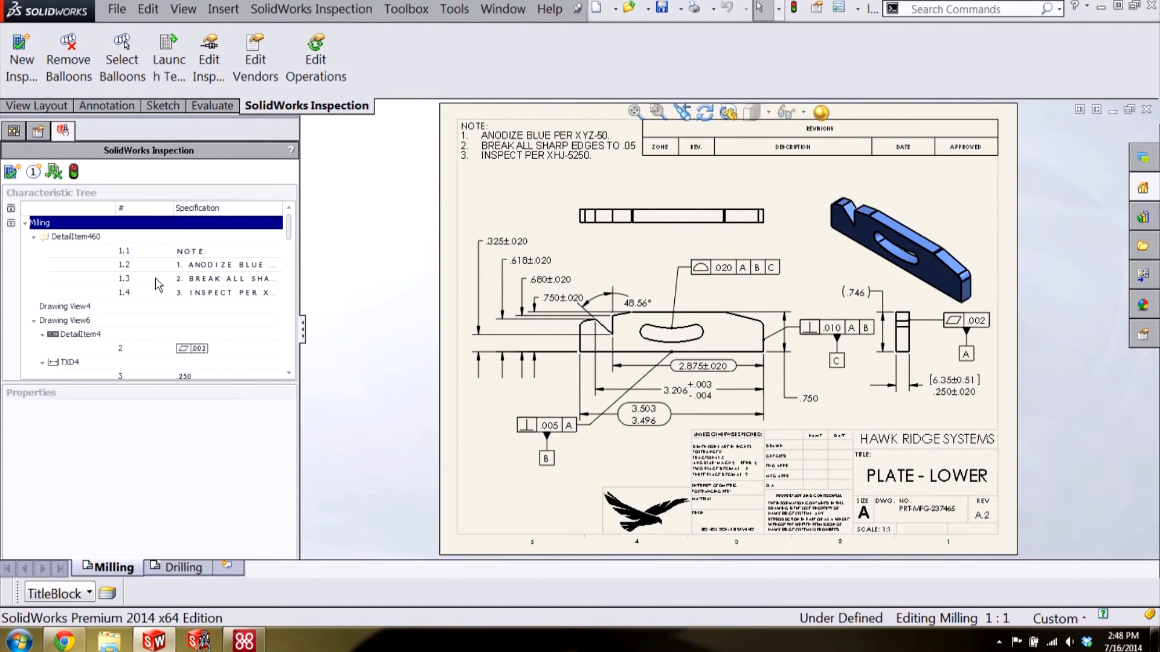
mouse_move(255, 266)
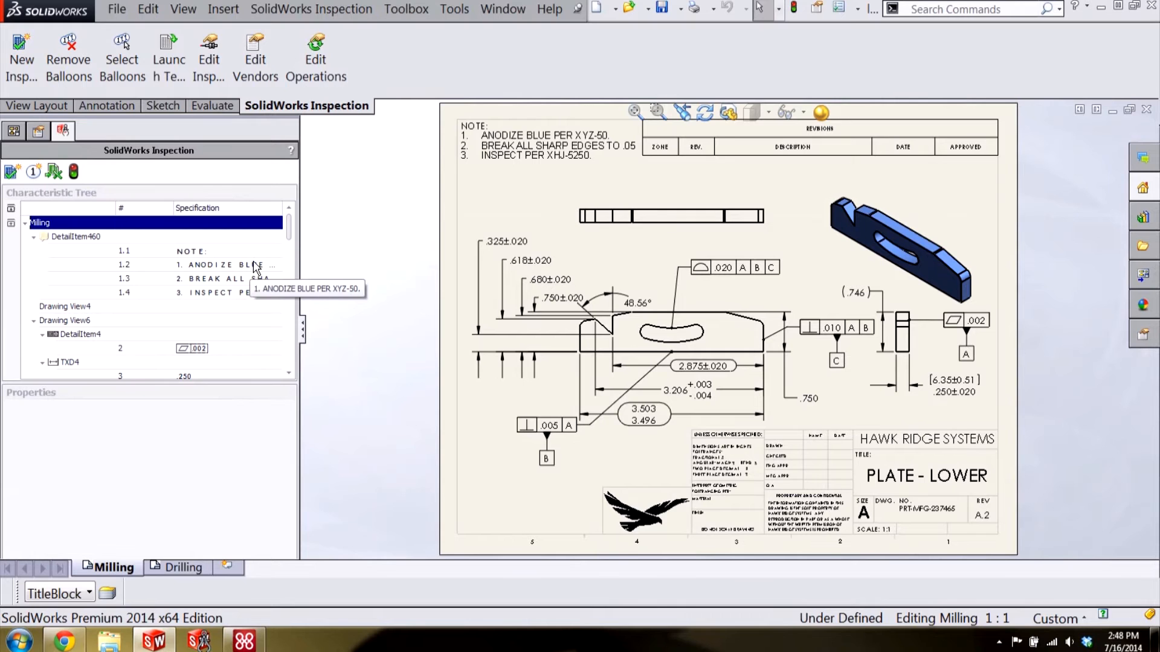
mouse_move(288, 240)
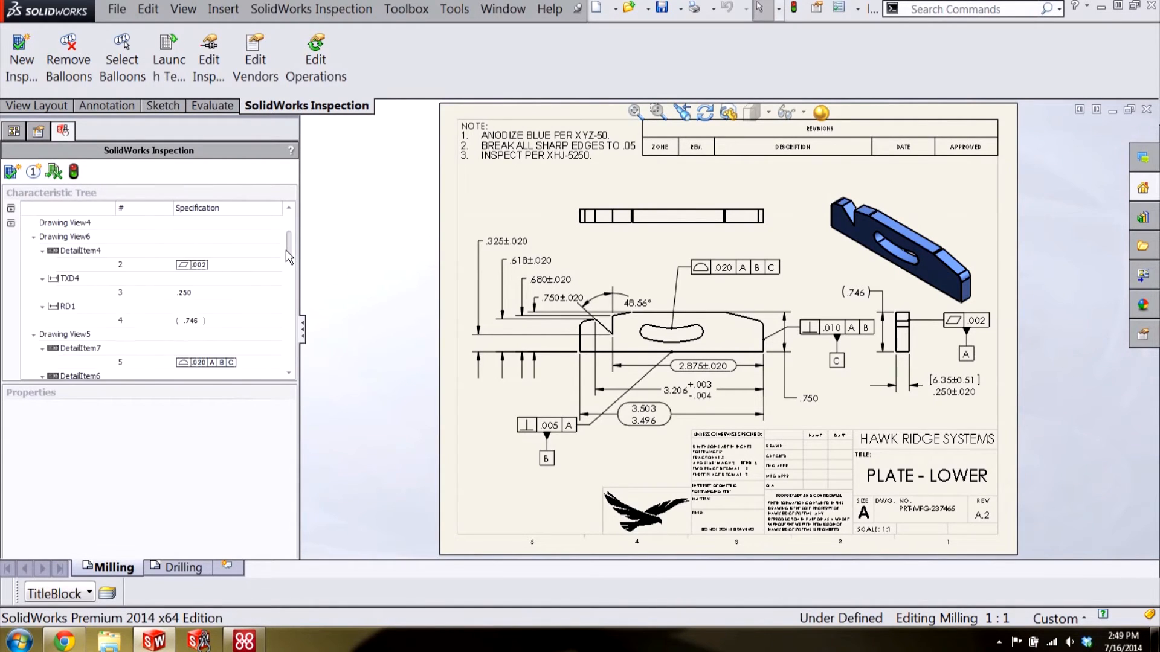
scroll(down, 3)
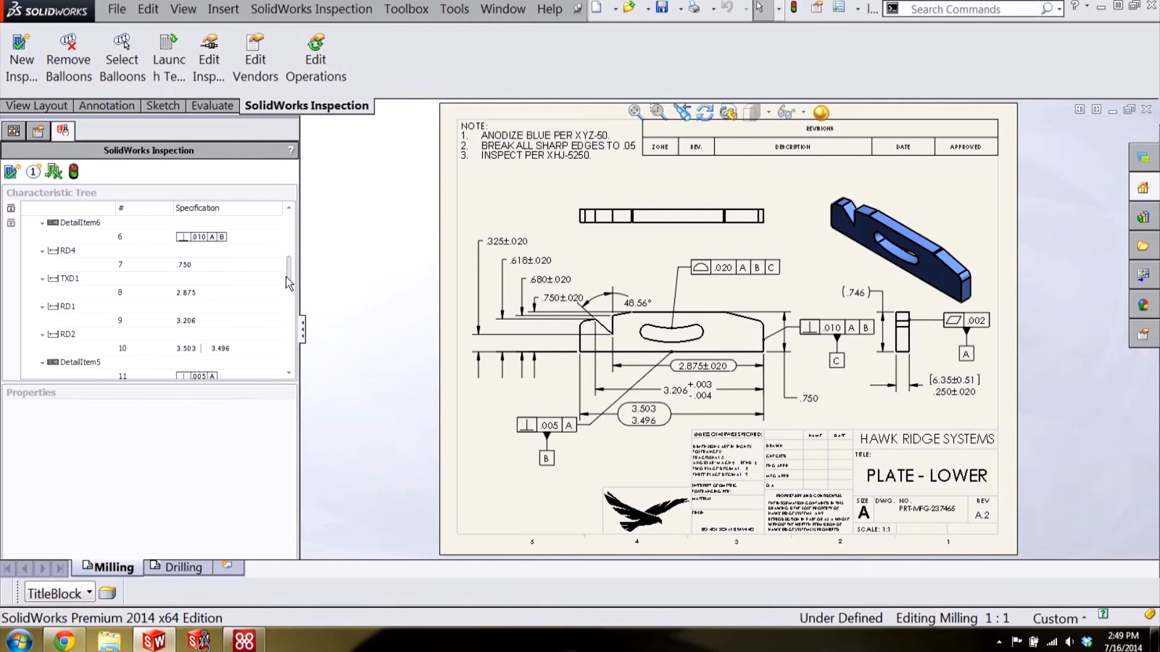
mouse_move(361, 283)
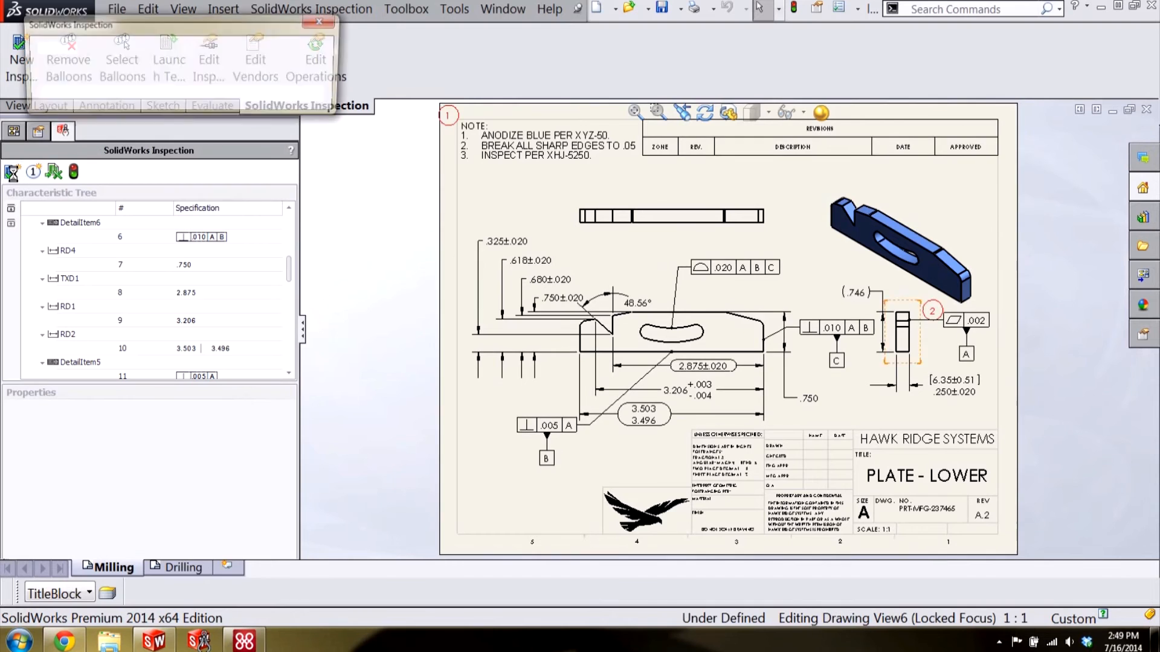
Run ballooning to place numbered balloons 1 through 15 on the drawing's notes and dimensions
click(122, 60)
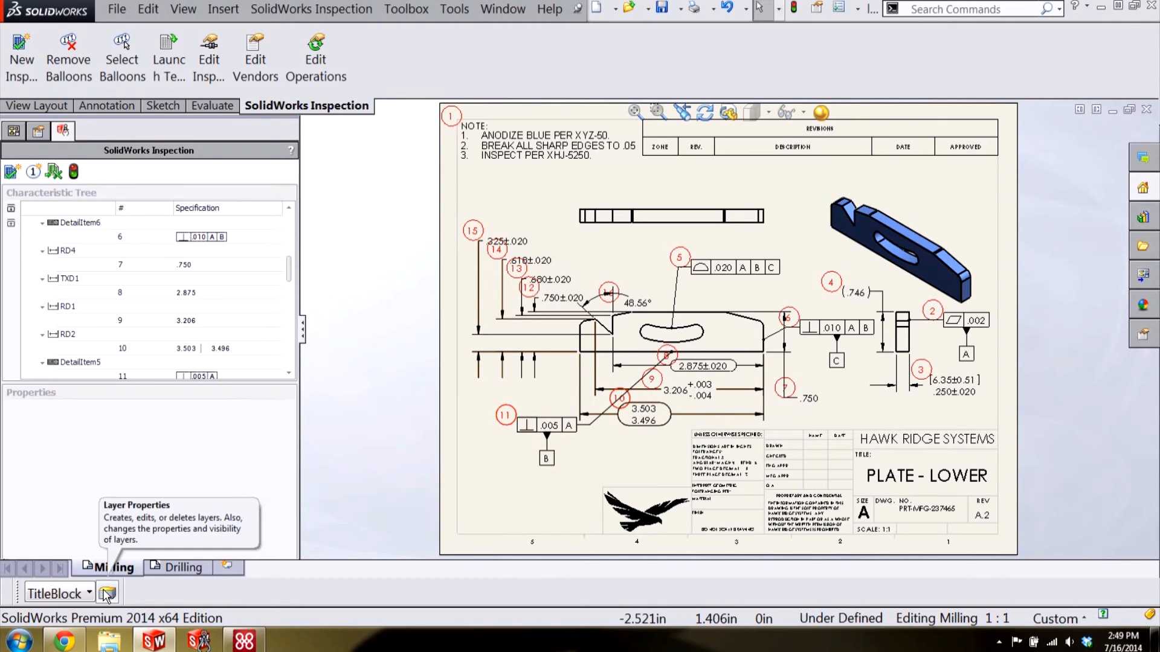
Change the Balloons layer colour to blue in Layer Properties and confirm
click(108, 592)
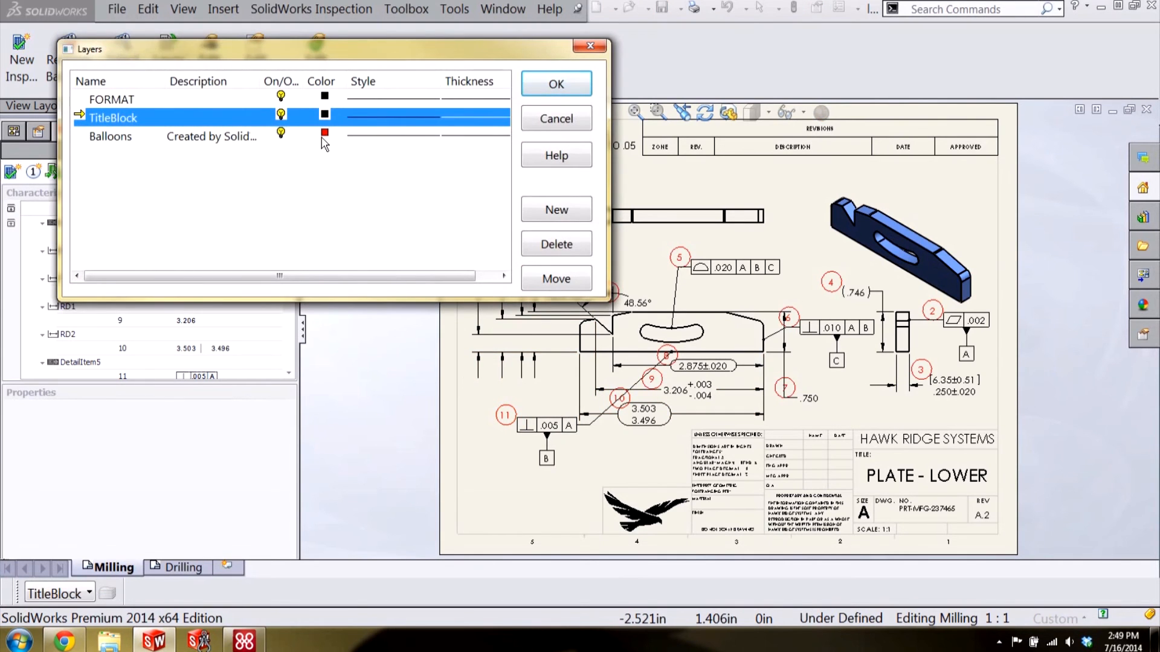
click(110, 136)
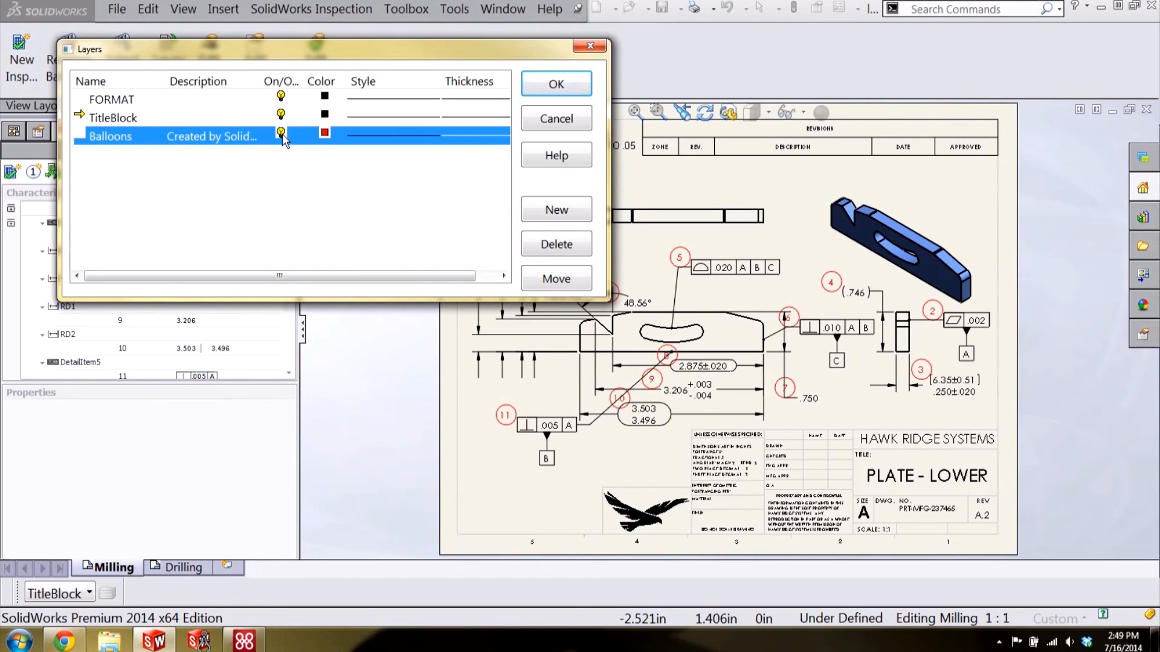
click(323, 133)
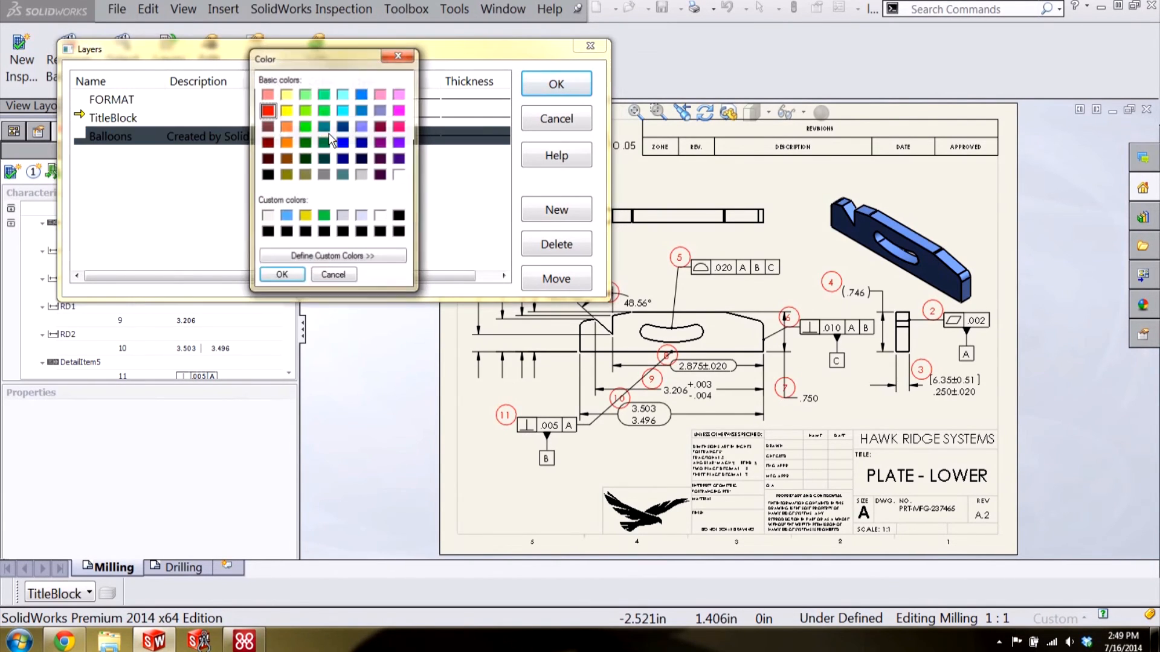
click(341, 143)
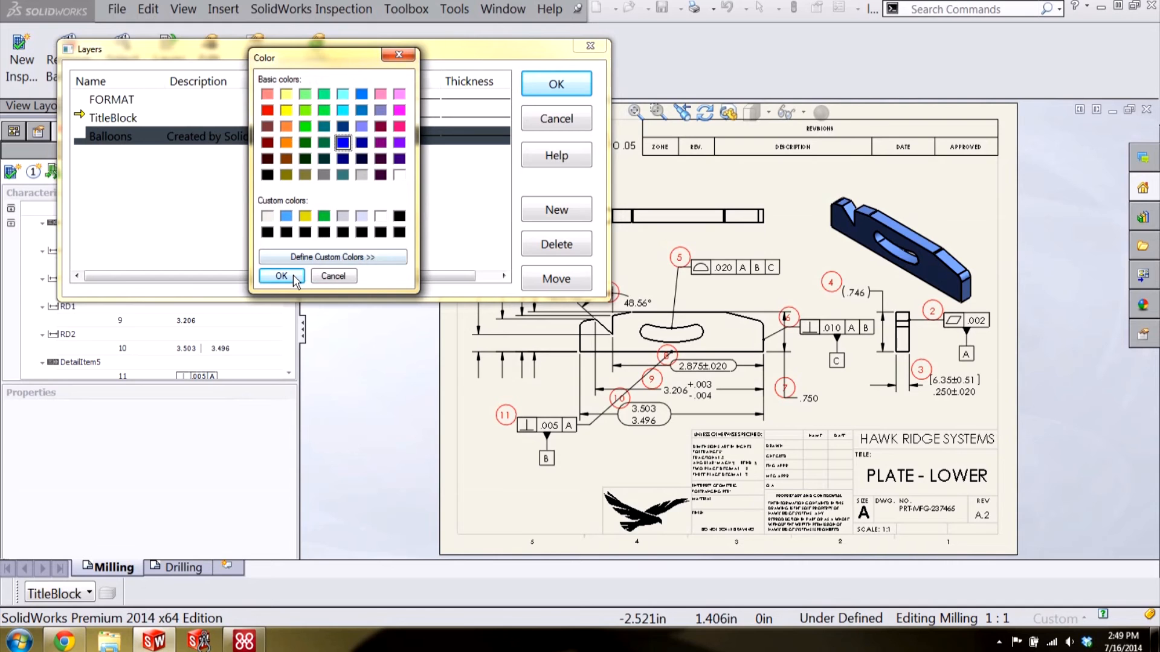
click(282, 276)
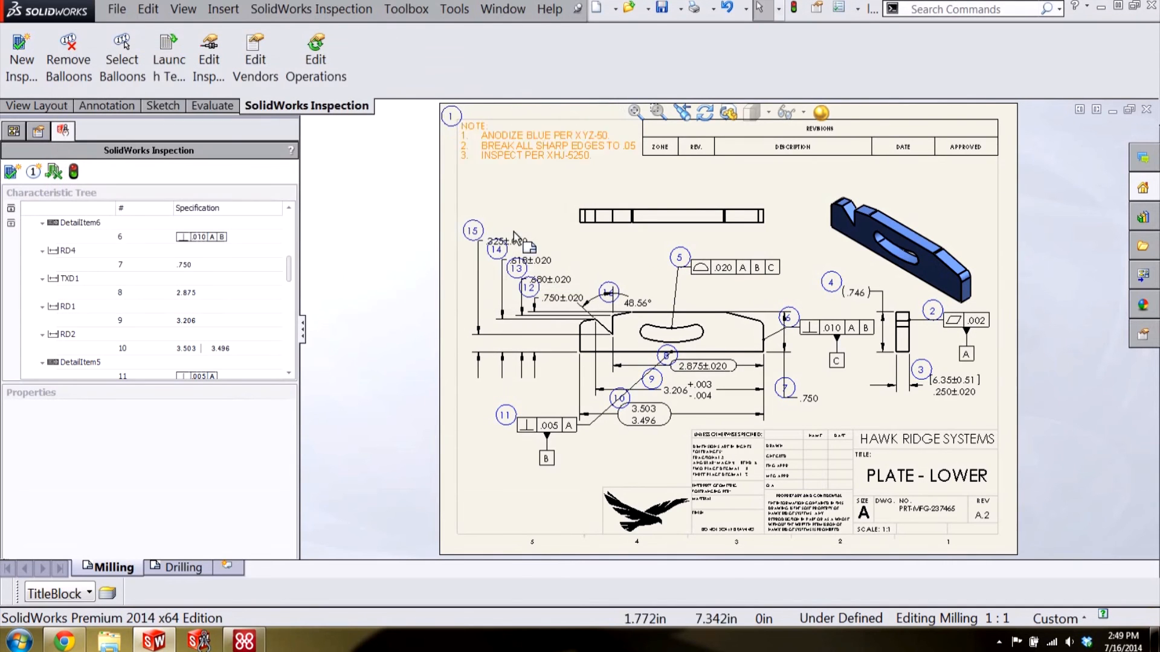
mouse_move(415, 293)
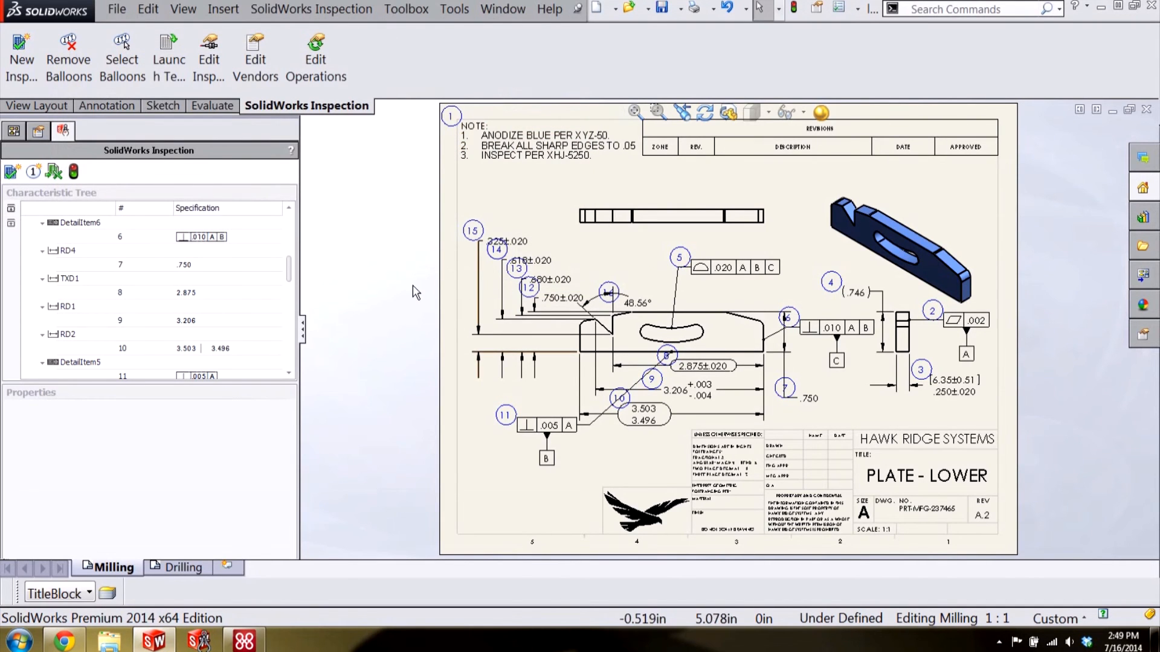
mouse_move(418, 329)
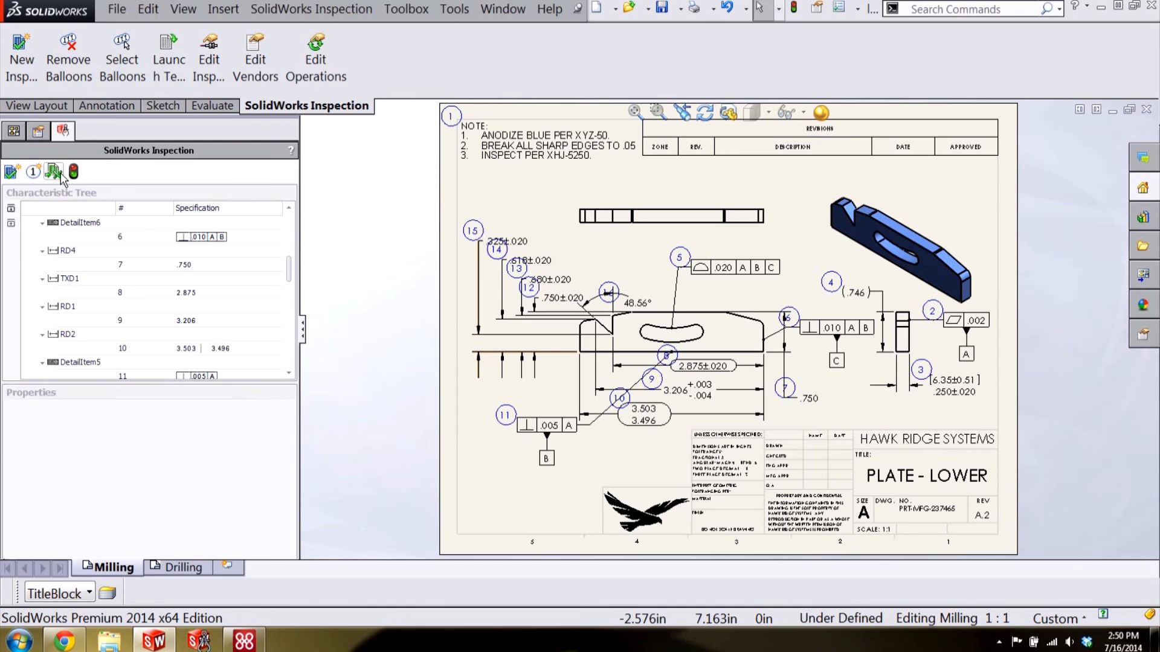
mouse_move(55, 172)
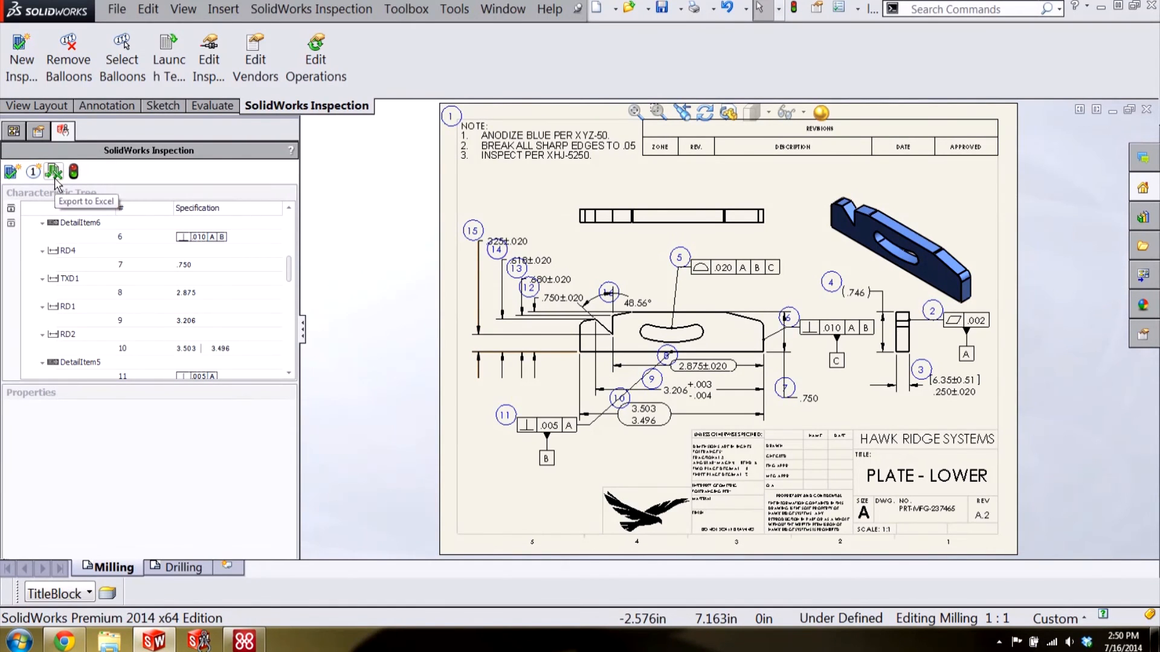
Export the characteristics with their limits to an Excel First Article Inspection Report
click(54, 170)
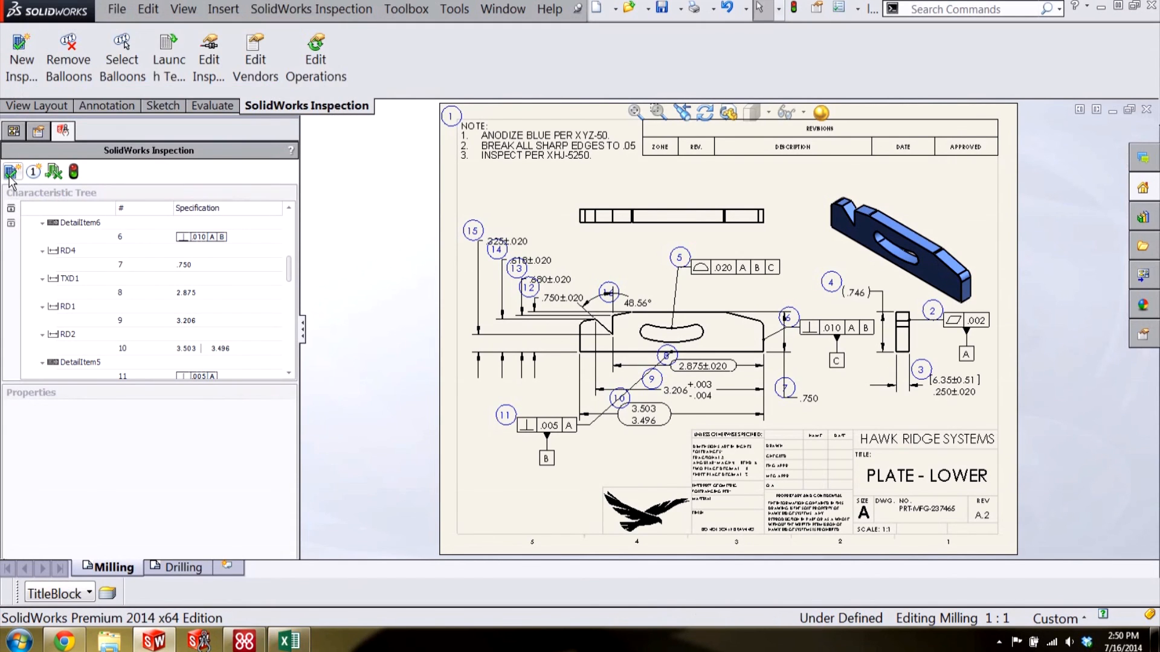
click(288, 641)
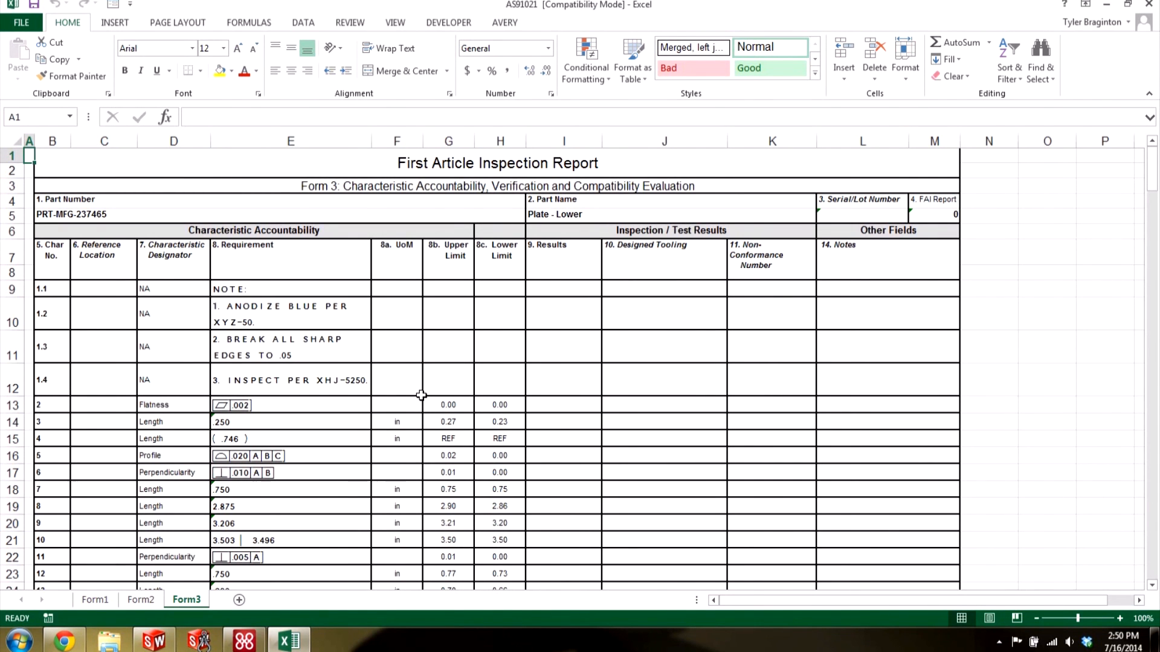
scroll(down, 3)
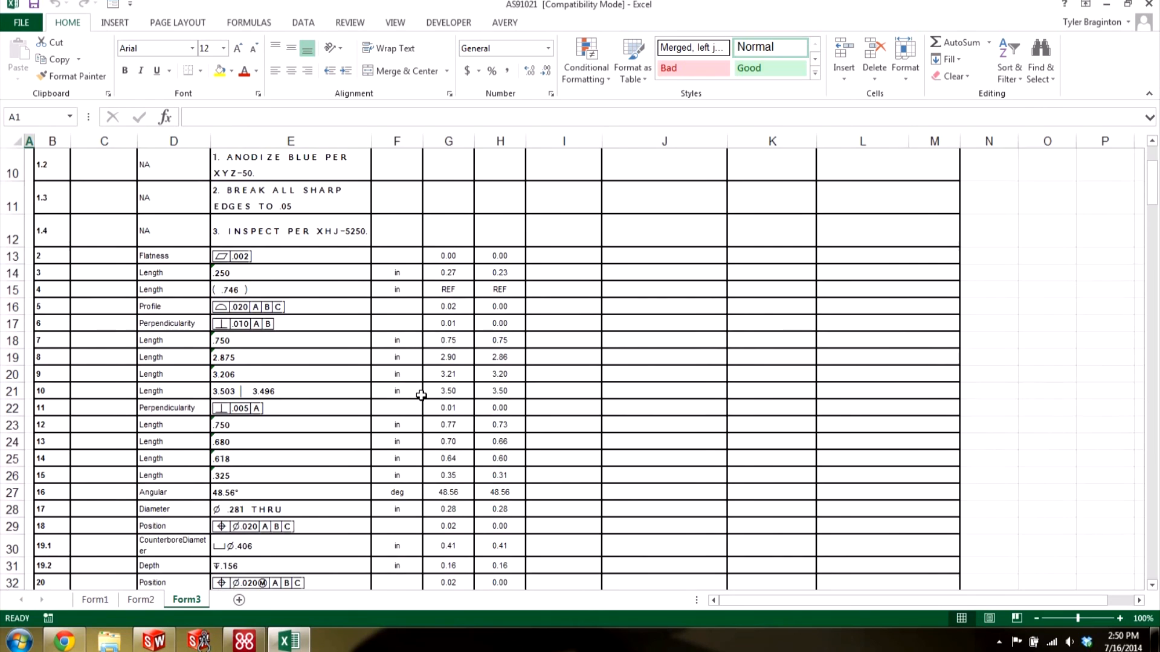
scroll(down, 3)
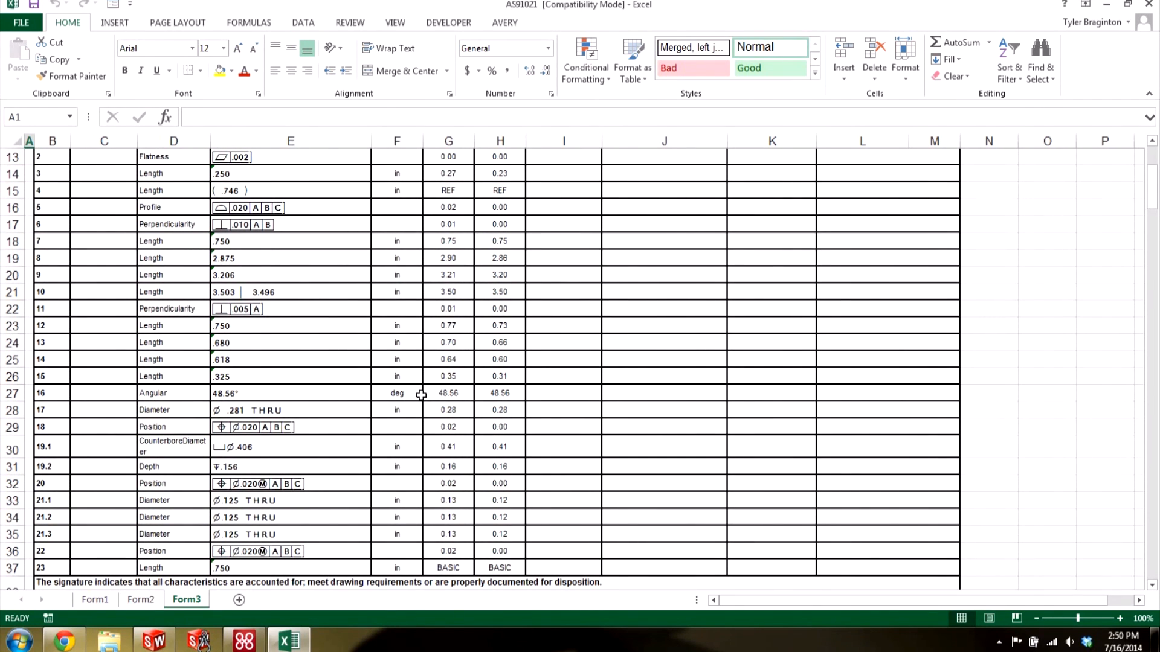